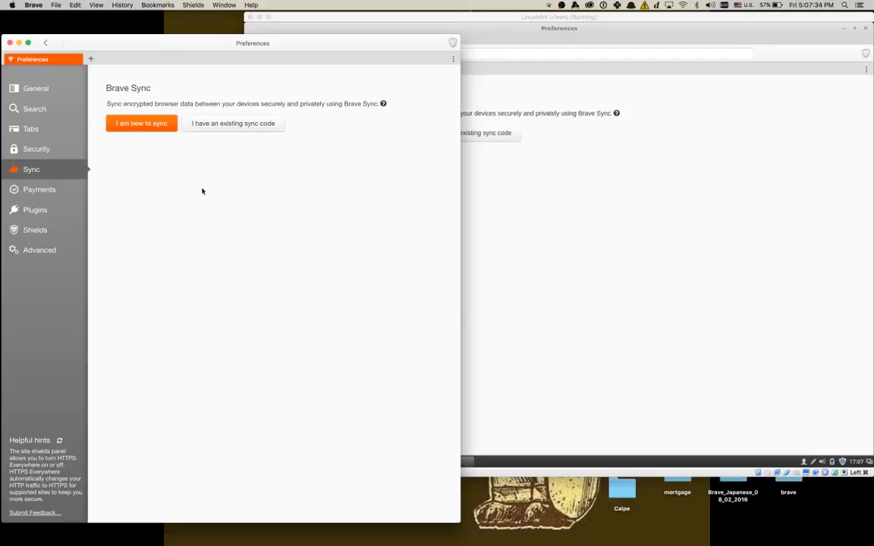
mouse_move(194, 193)
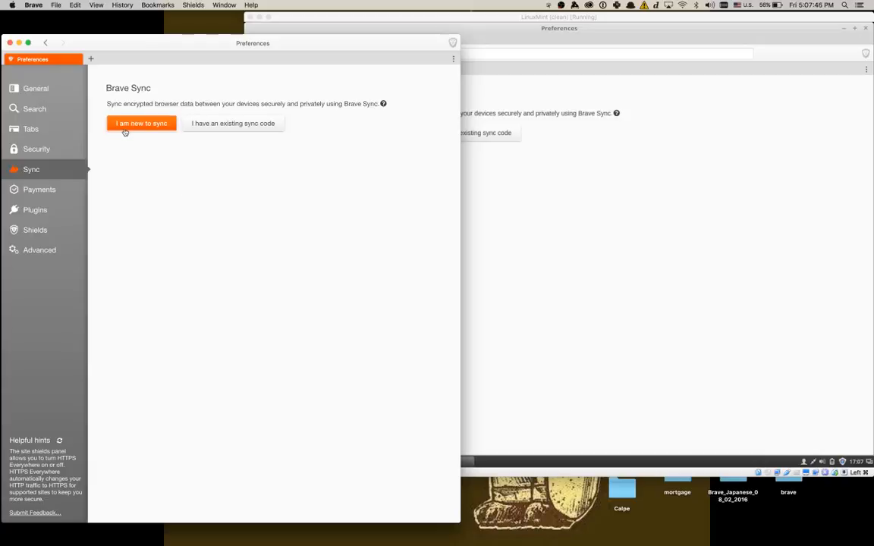
Set up sync on the Mac as a new user named "Alex's Laptop".
left_click(141, 123)
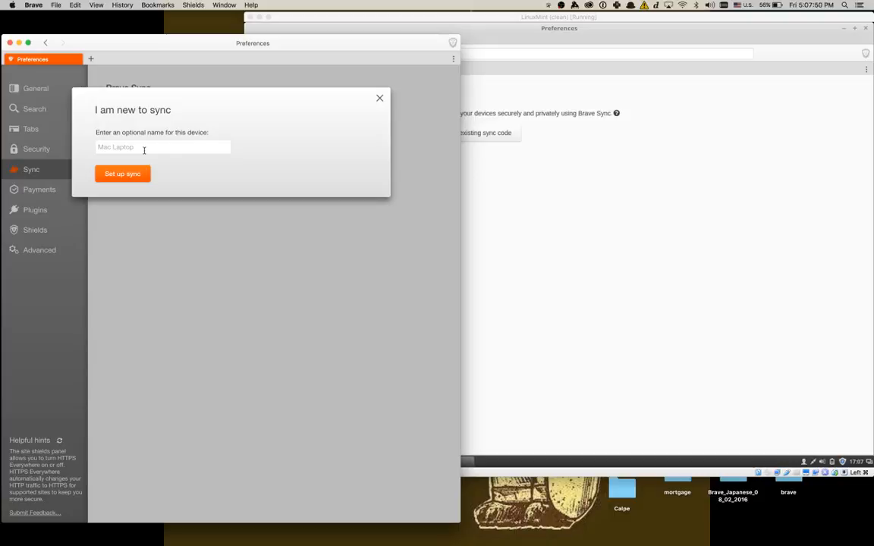
type("Alex's")
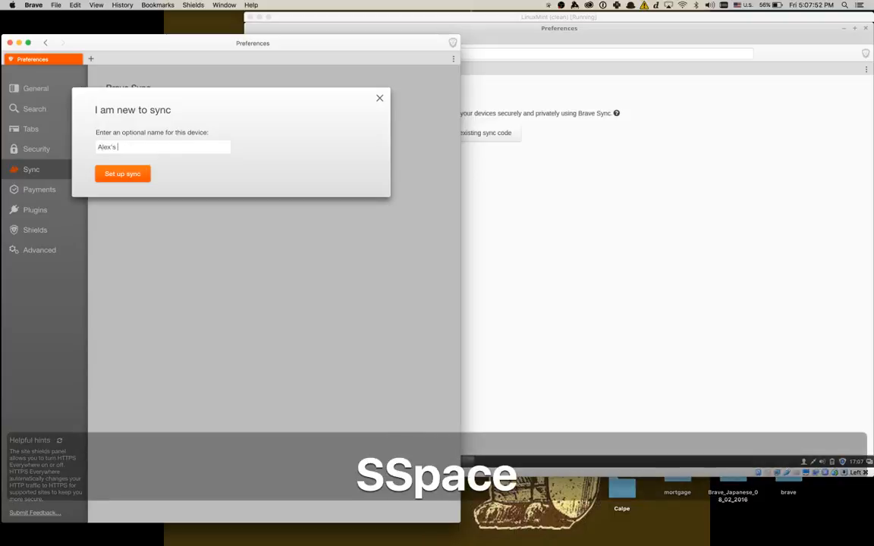
type("Laptop")
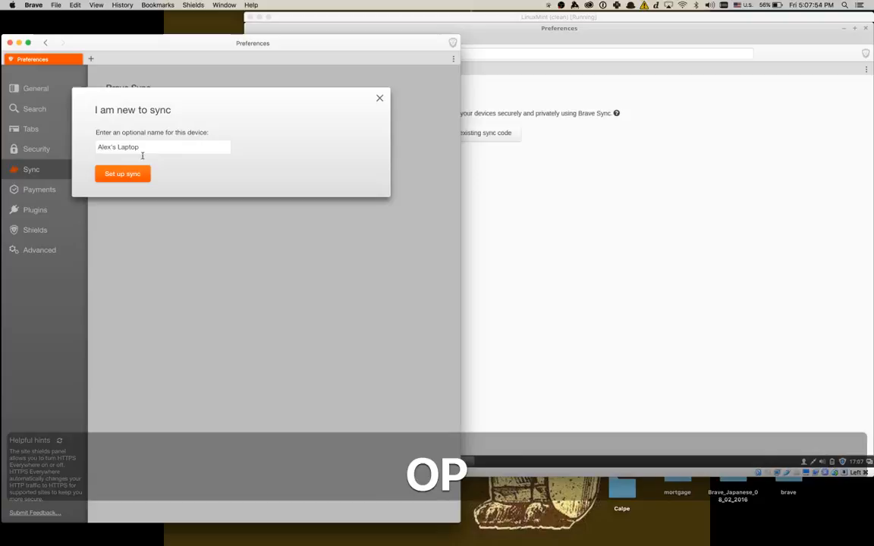
left_click(122, 174)
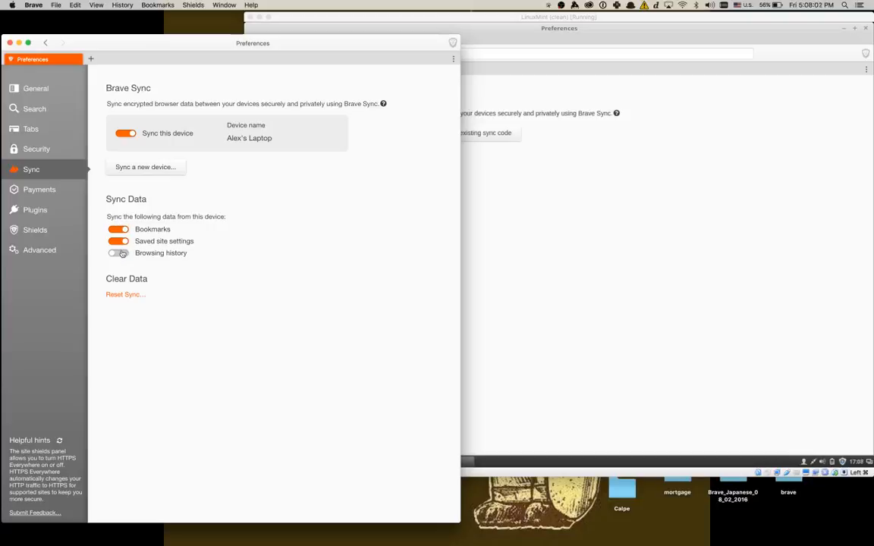
Add browsing history to synced data and bring up the Reset Sync confirmation.
left_click(118, 252)
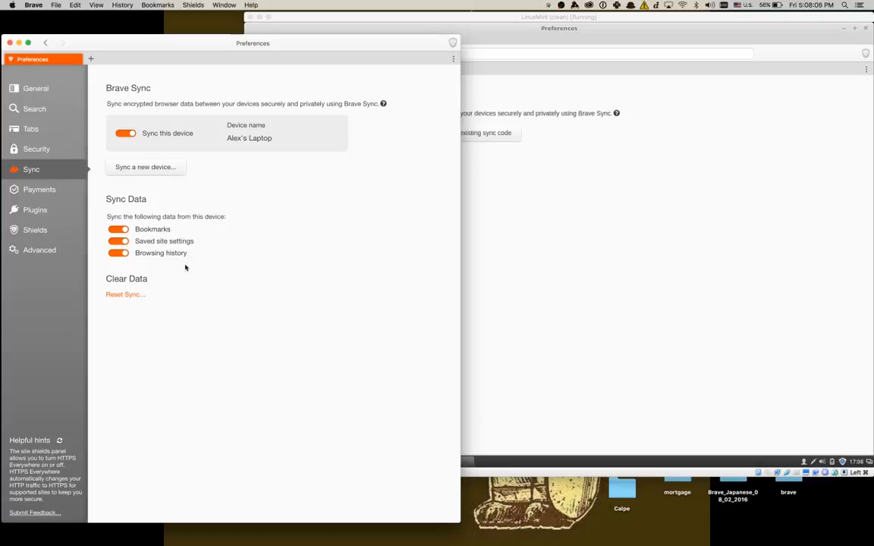
left_click(125, 294)
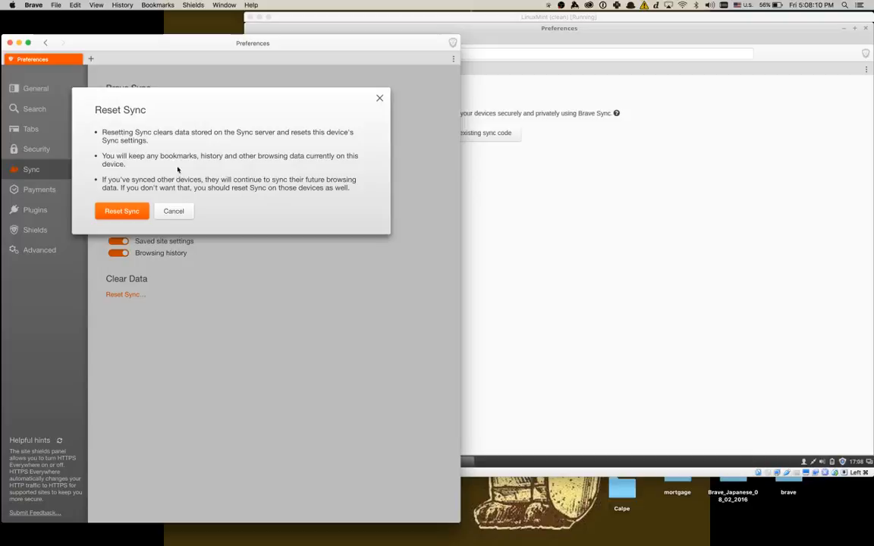
mouse_move(232, 168)
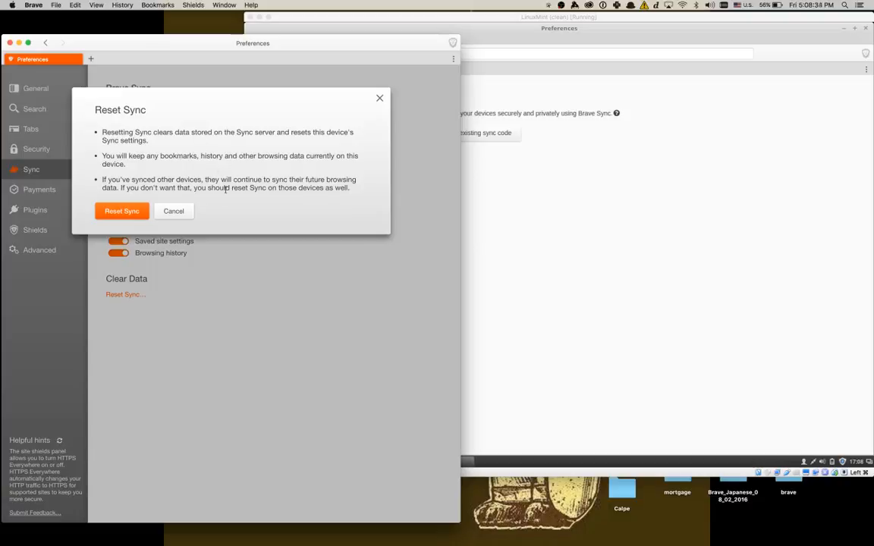
mouse_move(210, 197)
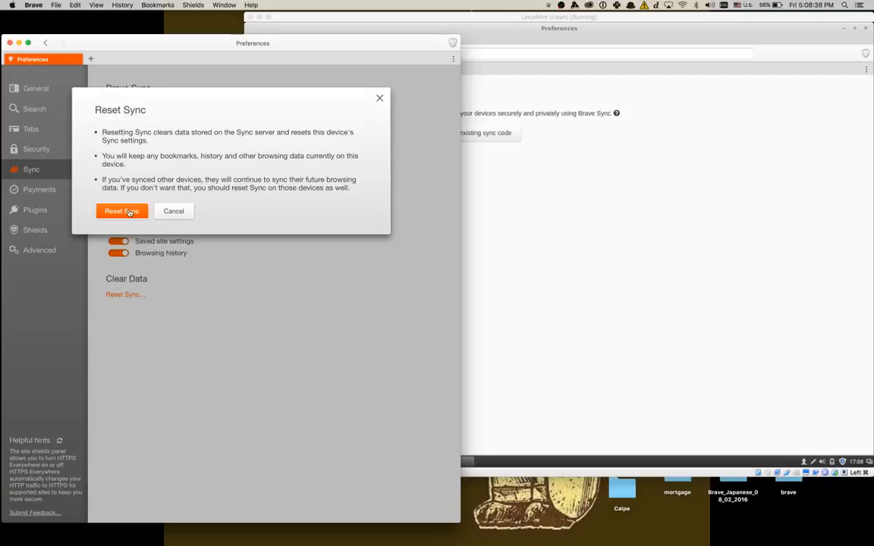
Reset sync, then set it up again as a new chain under "Alex's Lap".
left_click(121, 211)
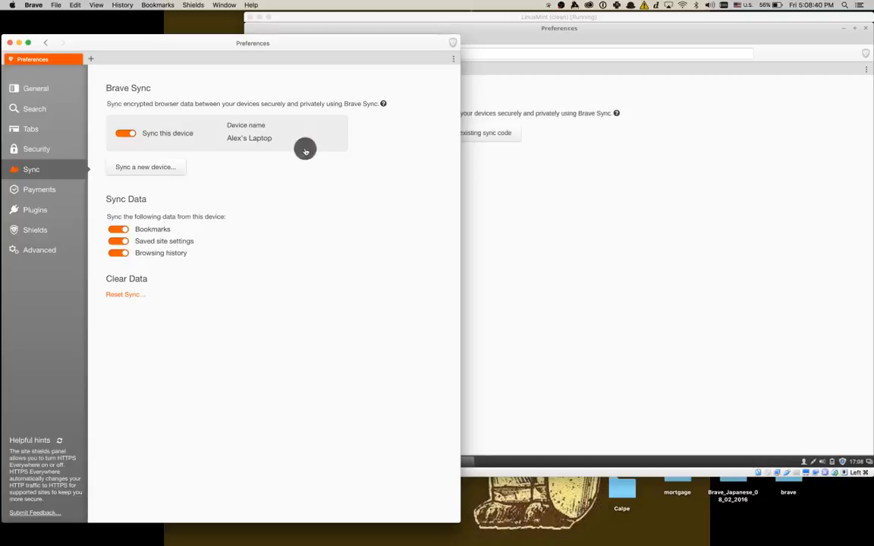
left_click(125, 295)
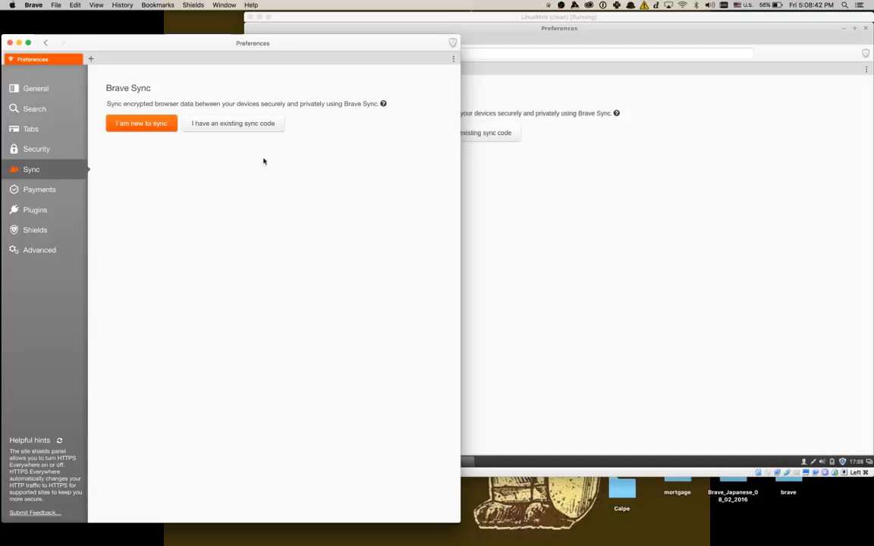
left_click(141, 123)
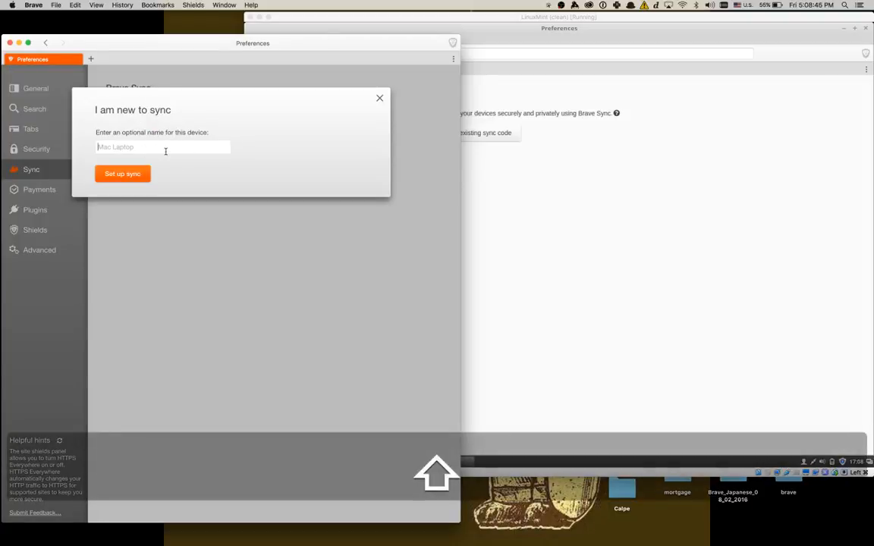
type("AL")
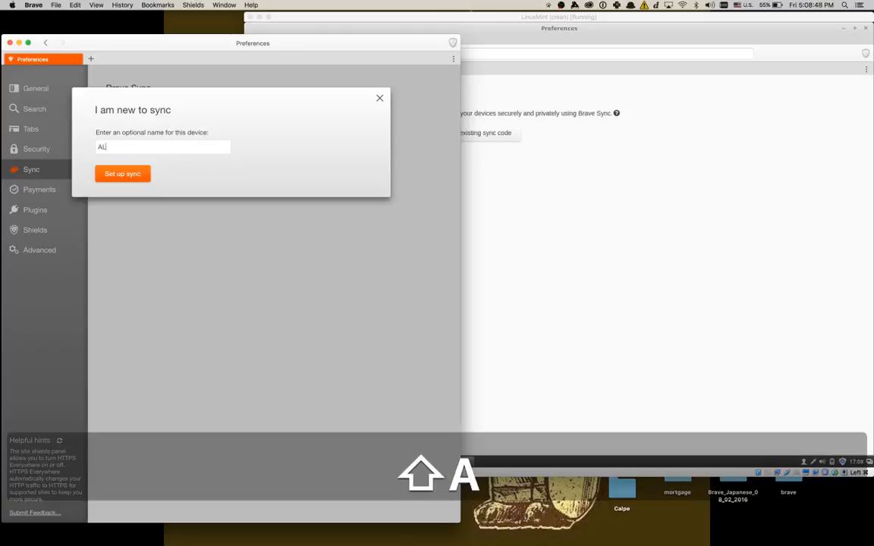
key("Backspace")
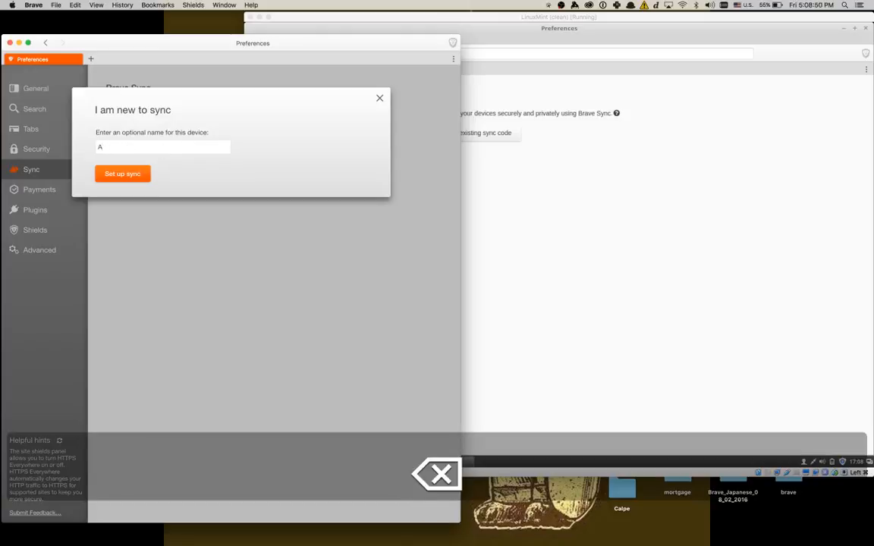
type("lex's Lap")
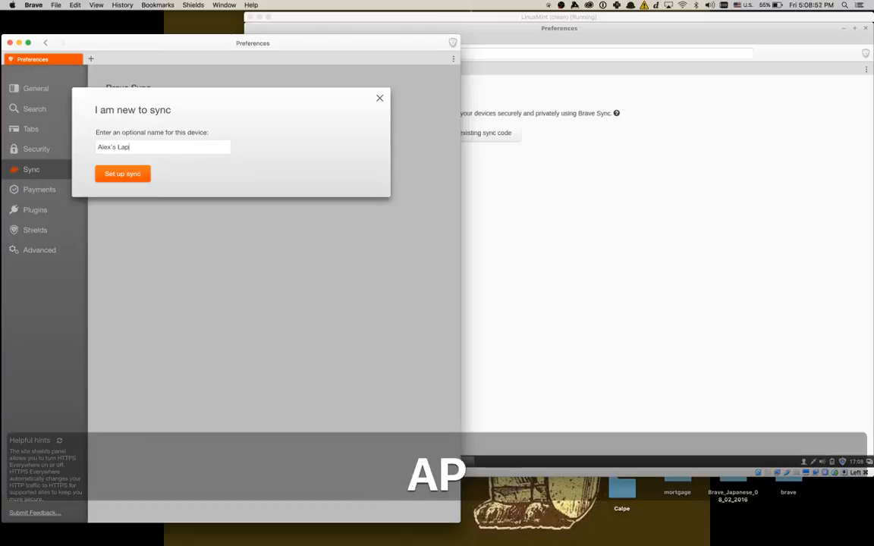
left_click(122, 173)
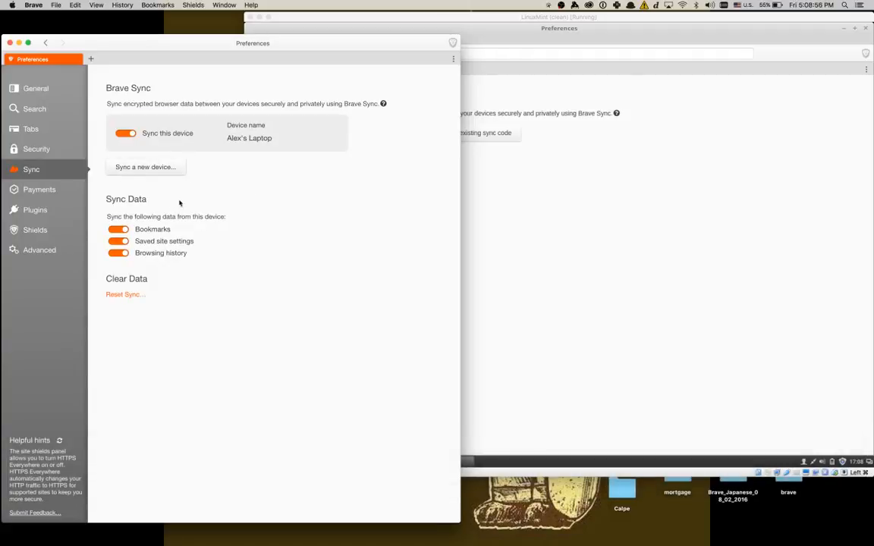
Start syncing a new device to reveal the Mac's sync code words.
left_click(145, 167)
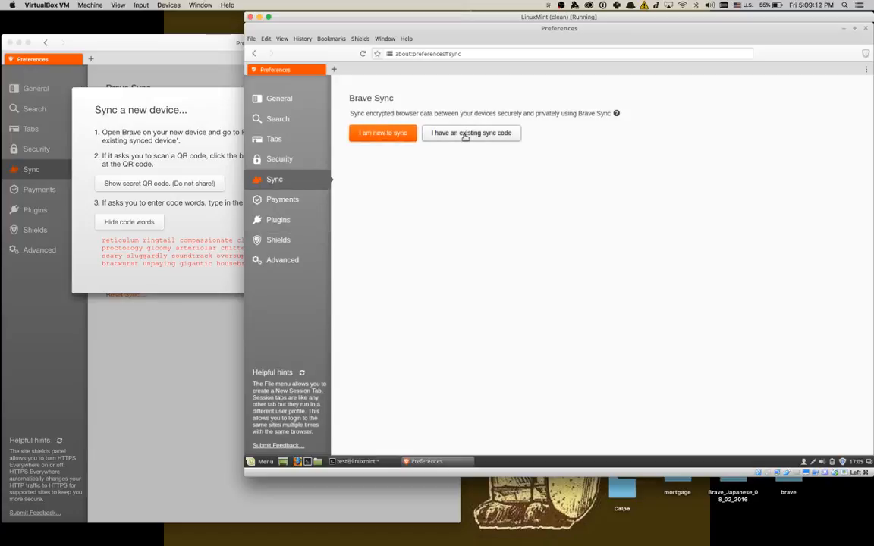
On Linux, enter the Mac's copied sync code words and a Linux laptop device name.
left_click(471, 133)
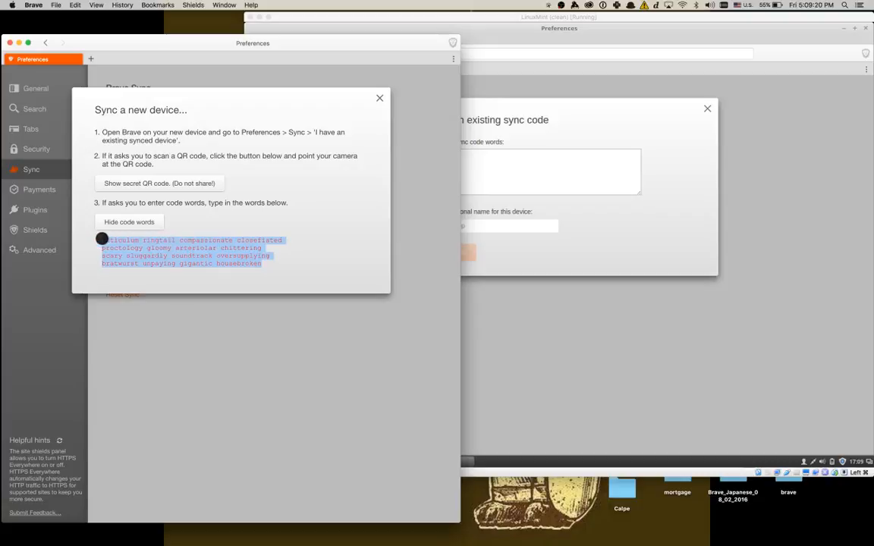
key("cmd+c")
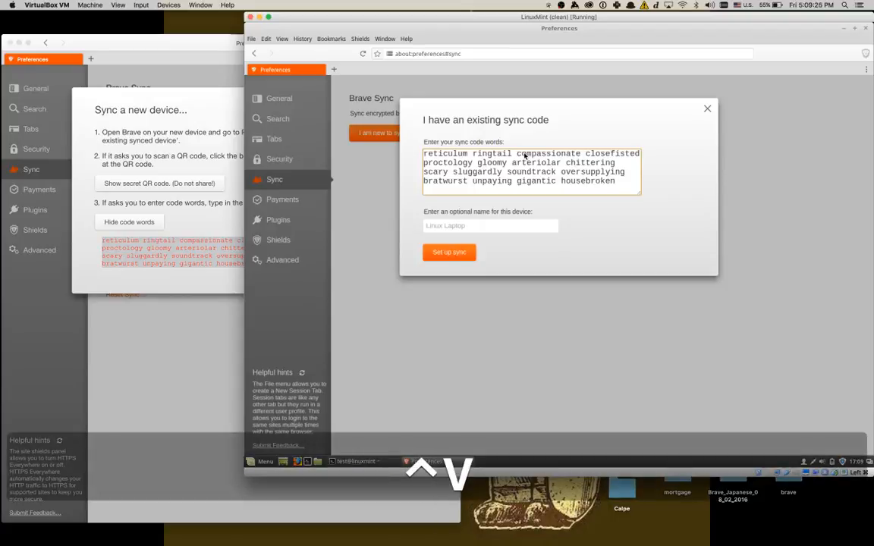
left_click(472, 225)
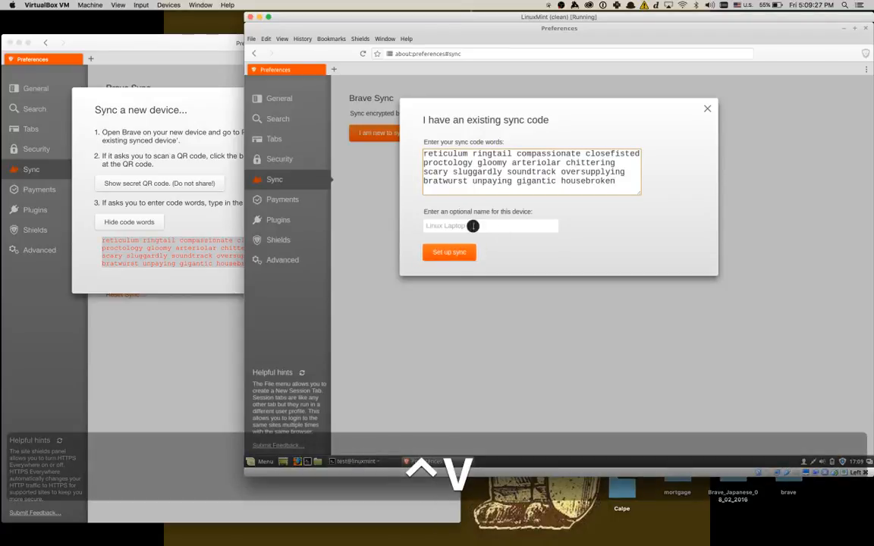
type("Alex's Wy")
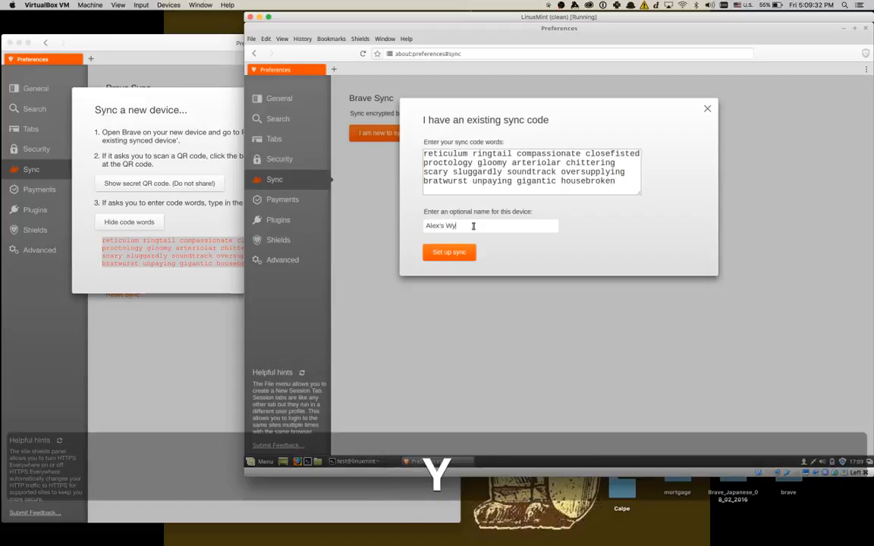
type("Linux Laptop")
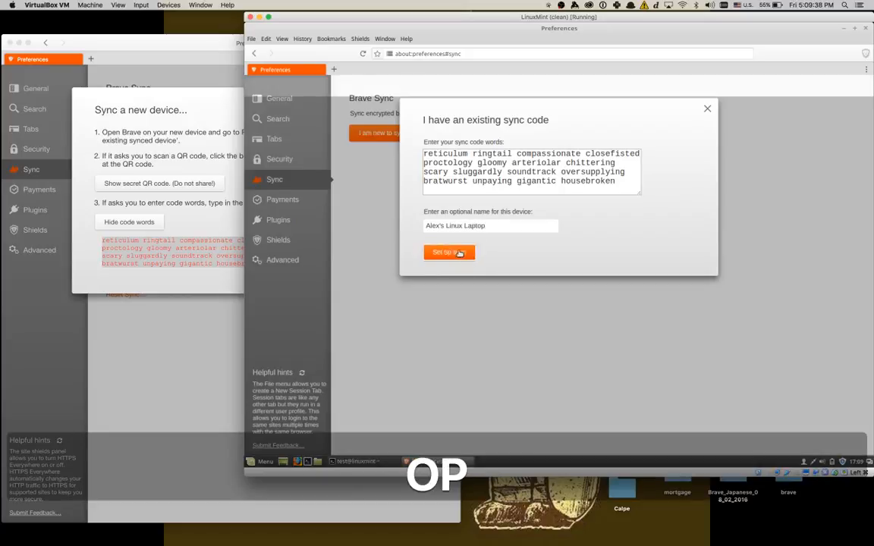
Finish pairing on Linux with browsing history syncing, then bring the Mac window forward.
left_click(448, 252)
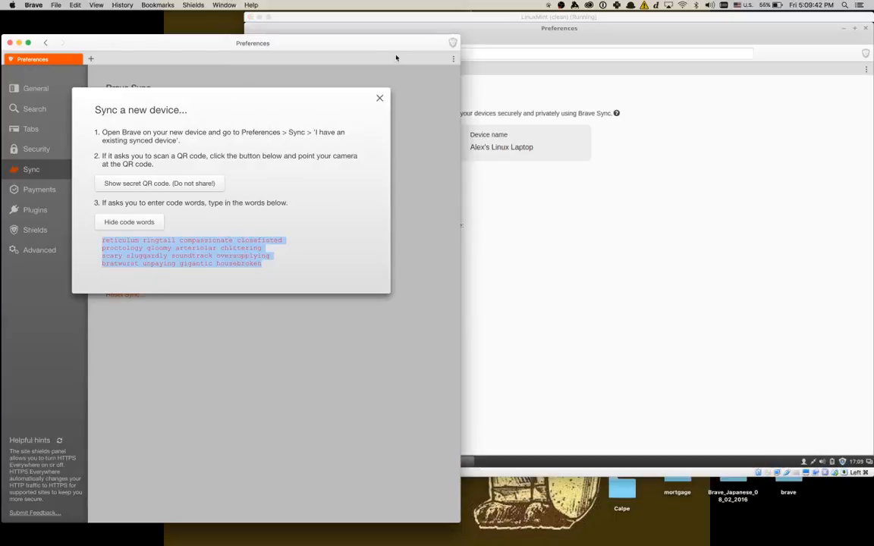
left_click(379, 98)
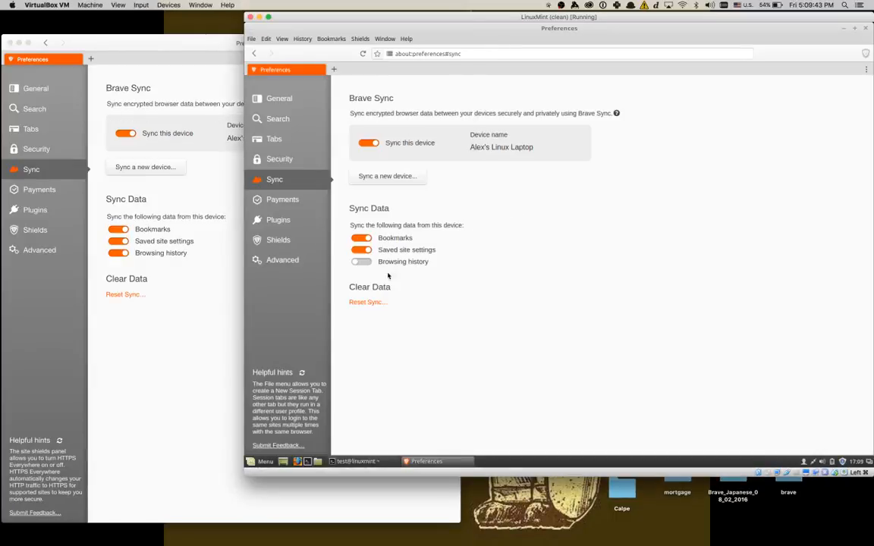
left_click(361, 250)
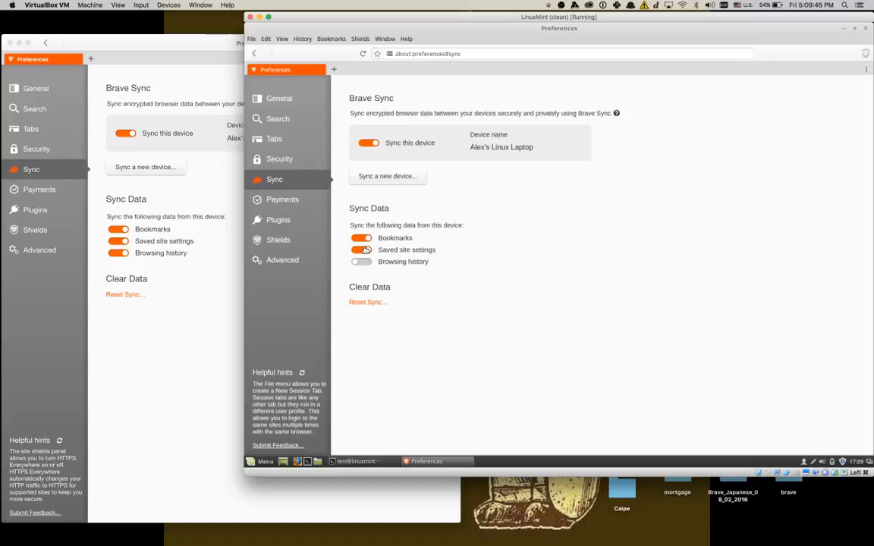
left_click(362, 261)
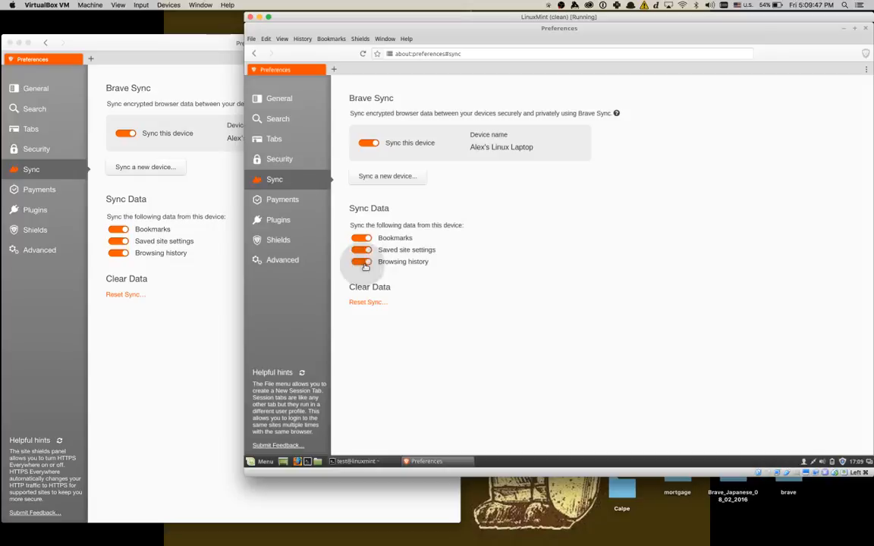
left_click(362, 261)
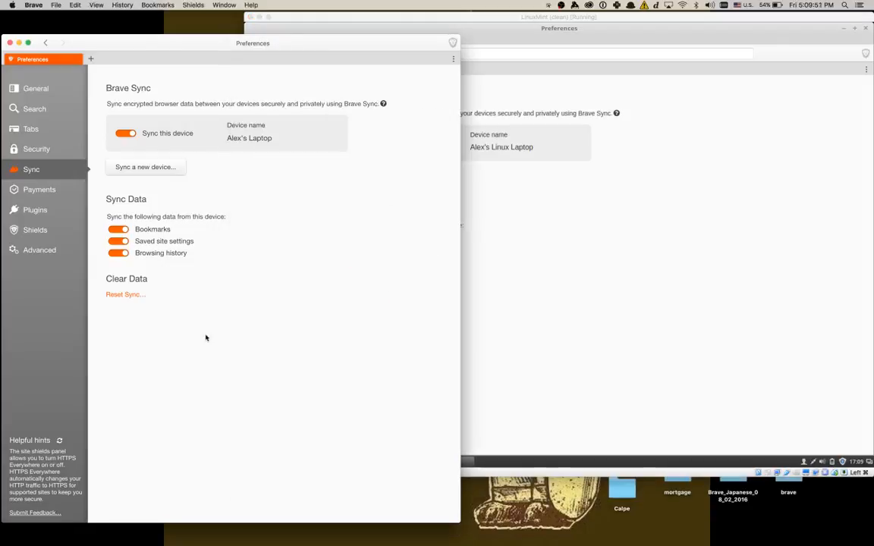
mouse_move(168, 74)
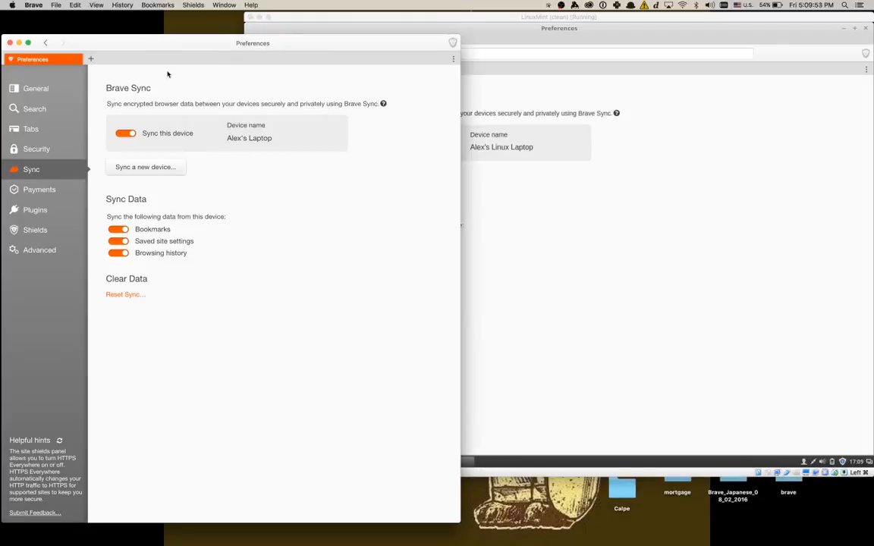
On the Mac, open brave.com in a new tab and save it as "Sync Test" in Bookmarks Toolbar.
left_click(90, 59)
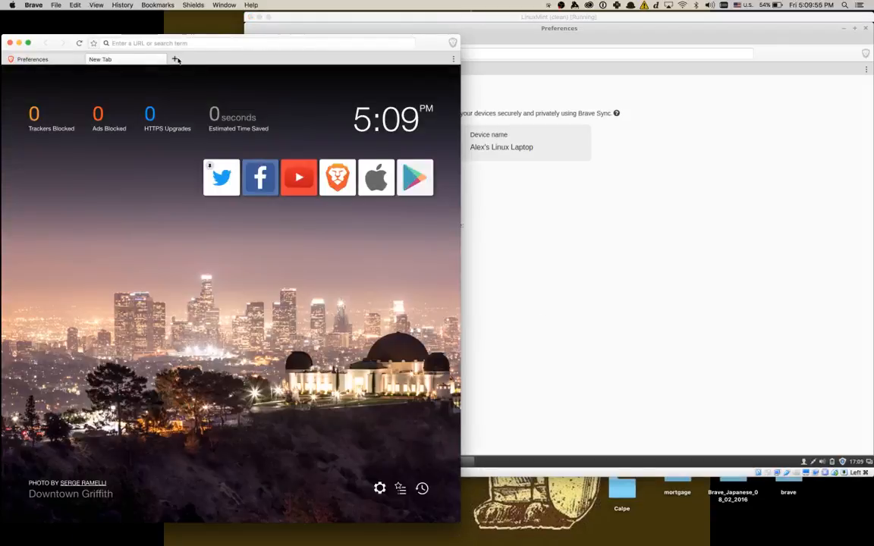
type("brave.com/")
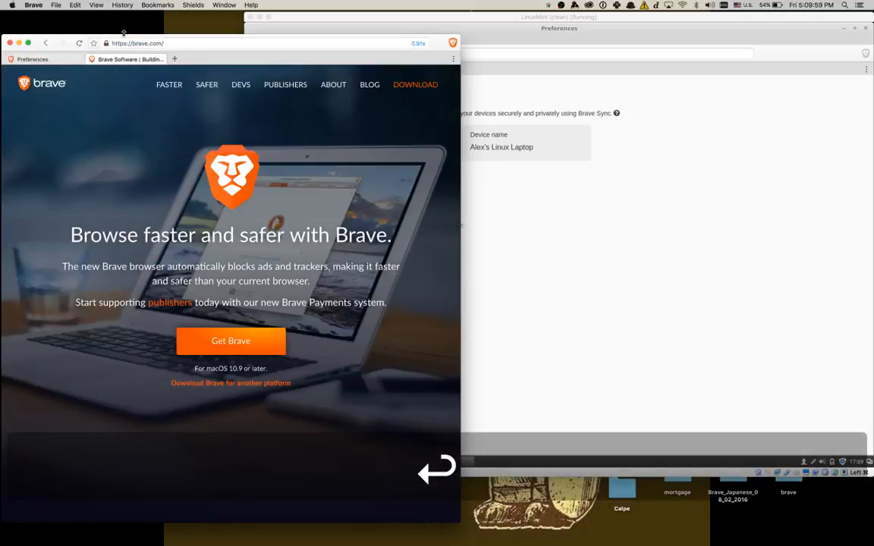
left_click(94, 44)
type("Sync Test")
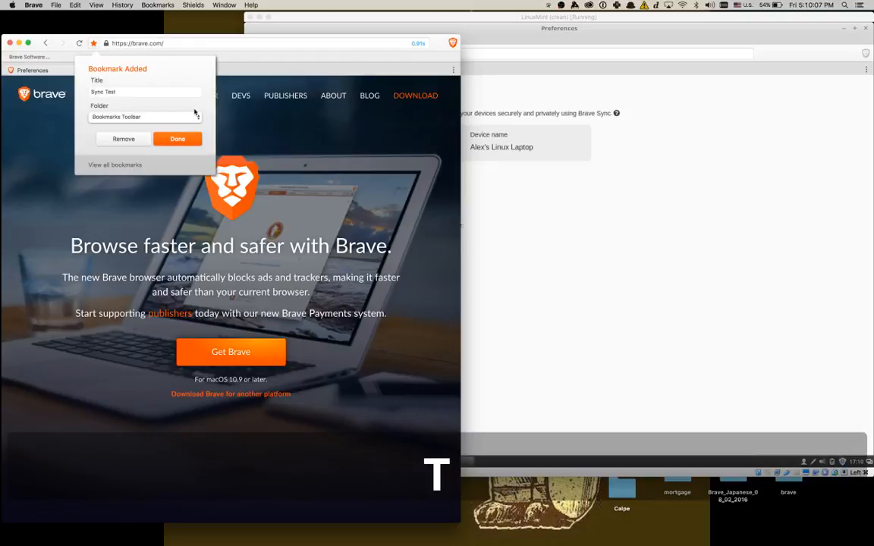
left_click(177, 139)
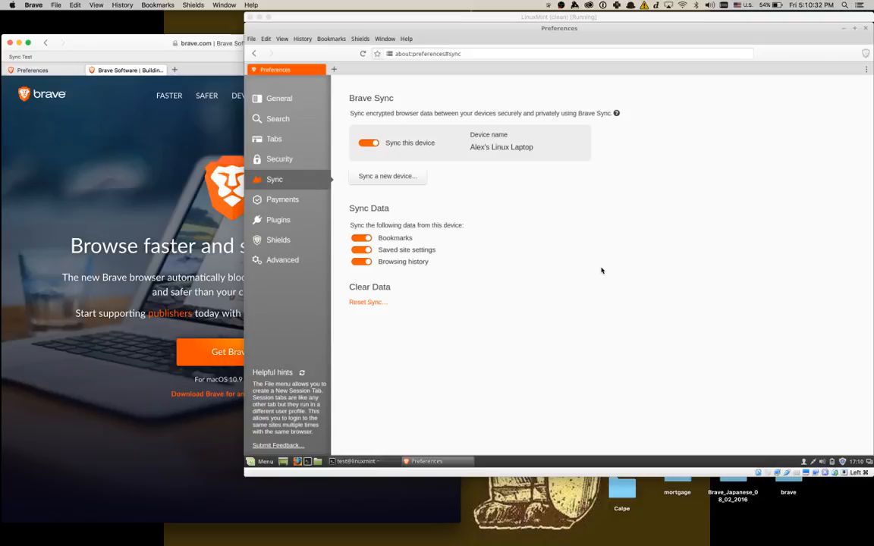
mouse_move(630, 232)
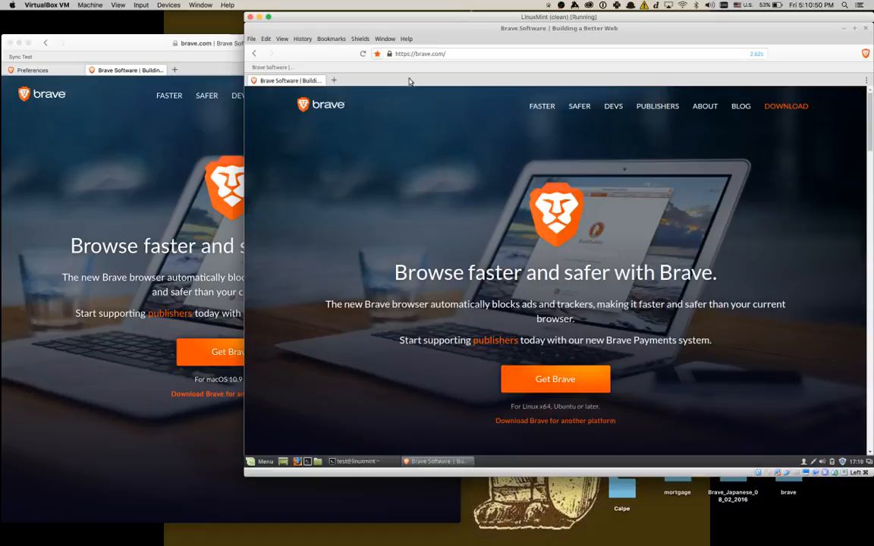
mouse_move(334, 80)
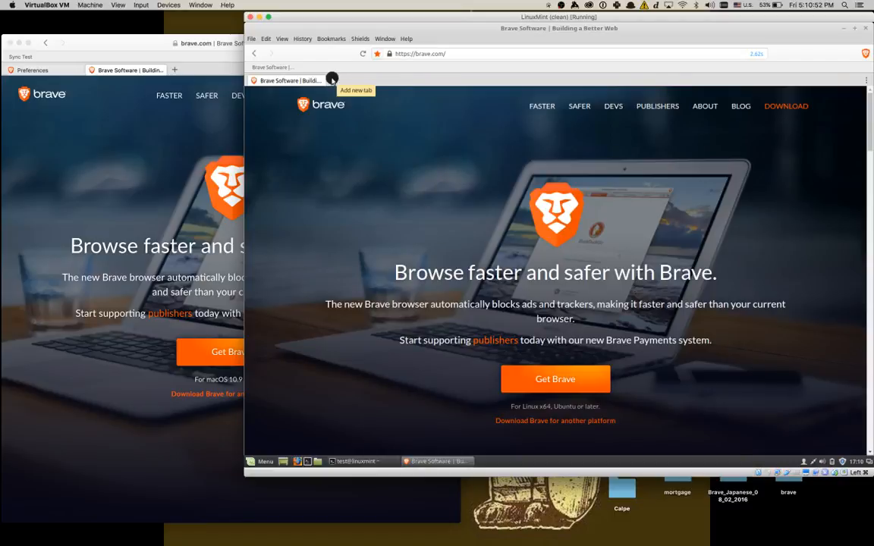
On Linux, open news.ycombinator.com in a new tab and bookmark it to the toolbar.
left_click(356, 81)
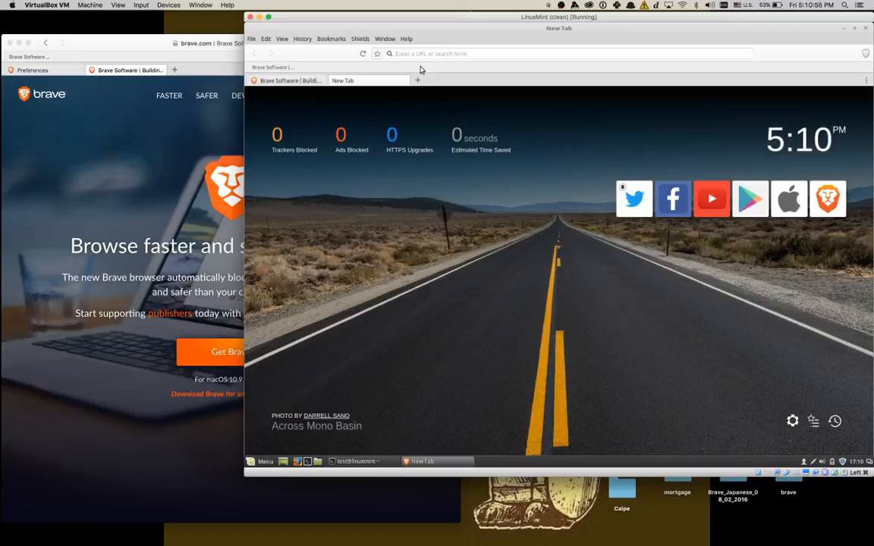
type("news.ycombinator.com/")
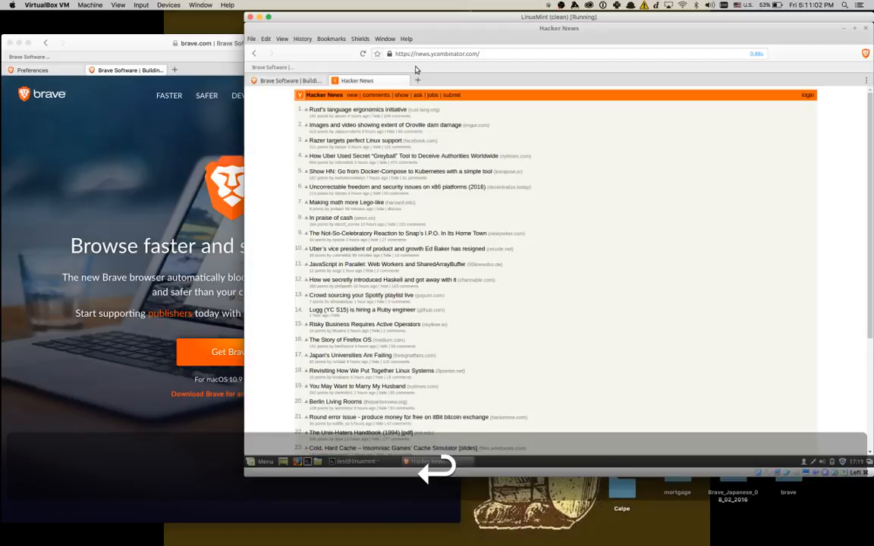
left_click(377, 53)
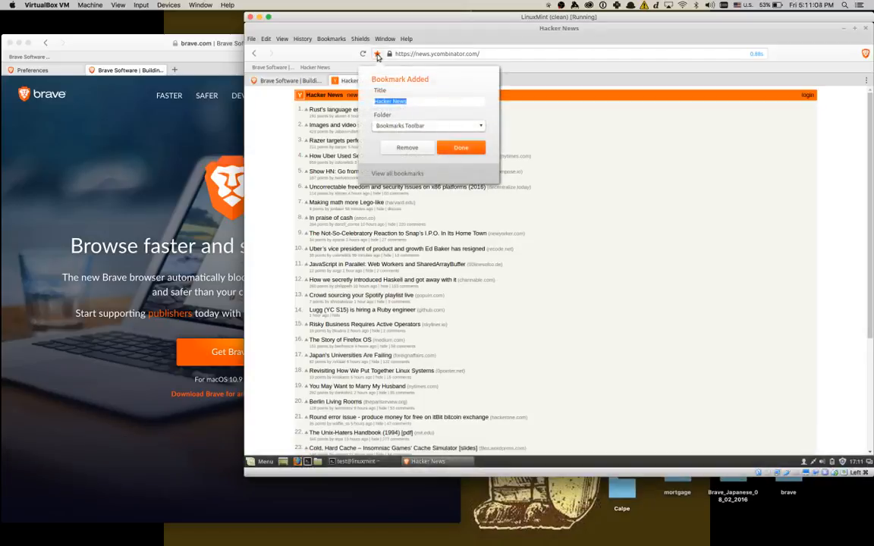
left_click(460, 148)
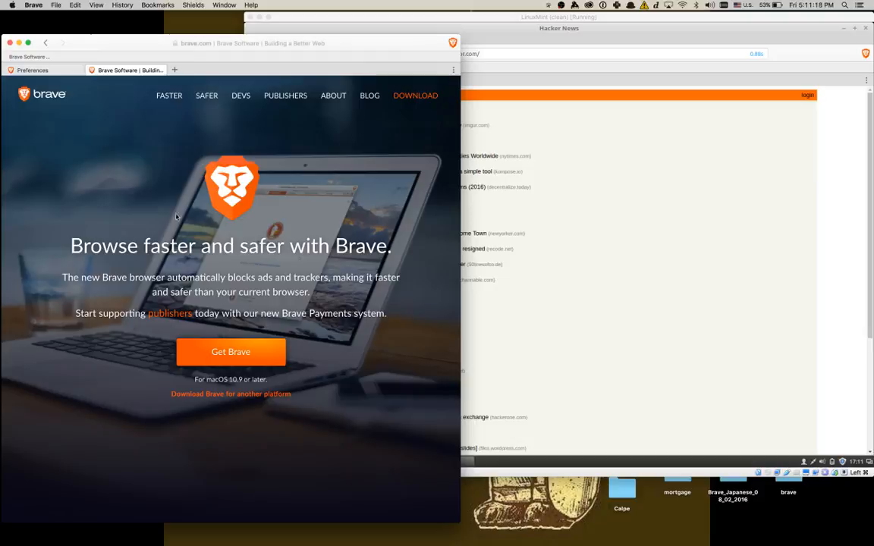
mouse_move(180, 225)
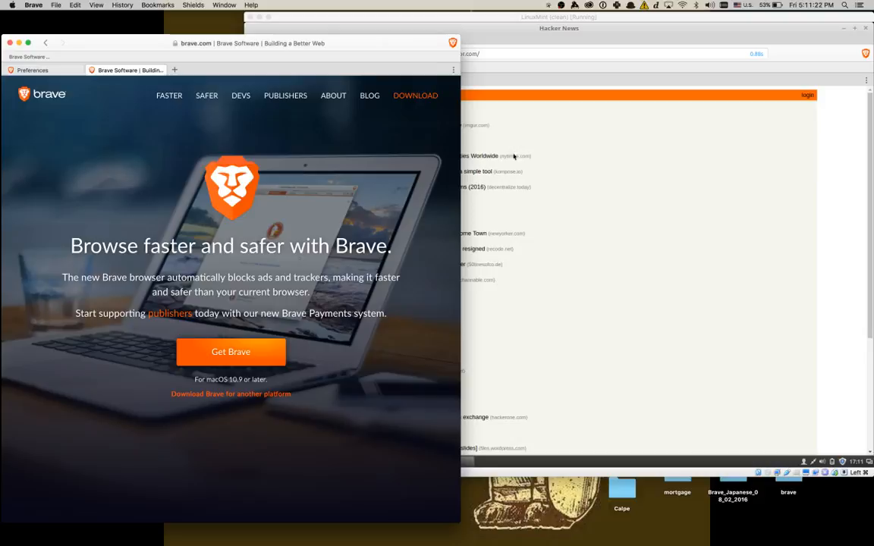
mouse_move(572, 157)
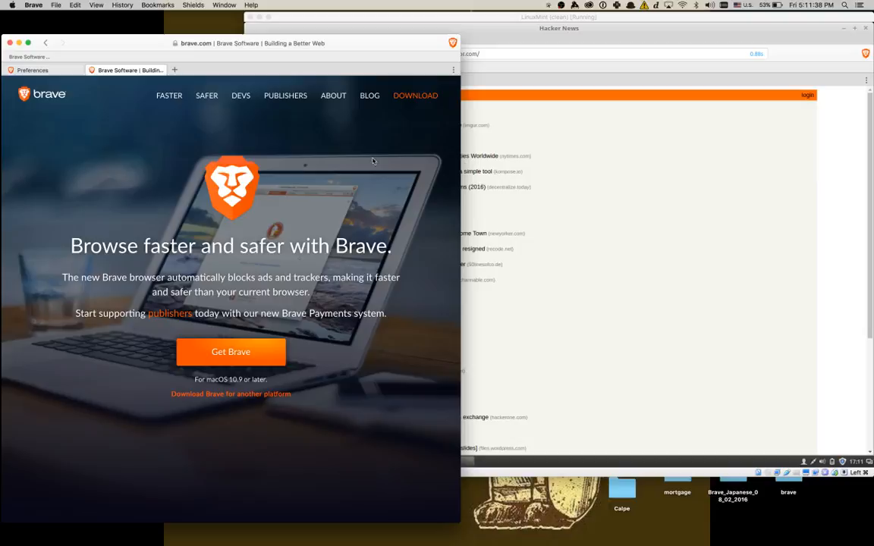
mouse_move(363, 152)
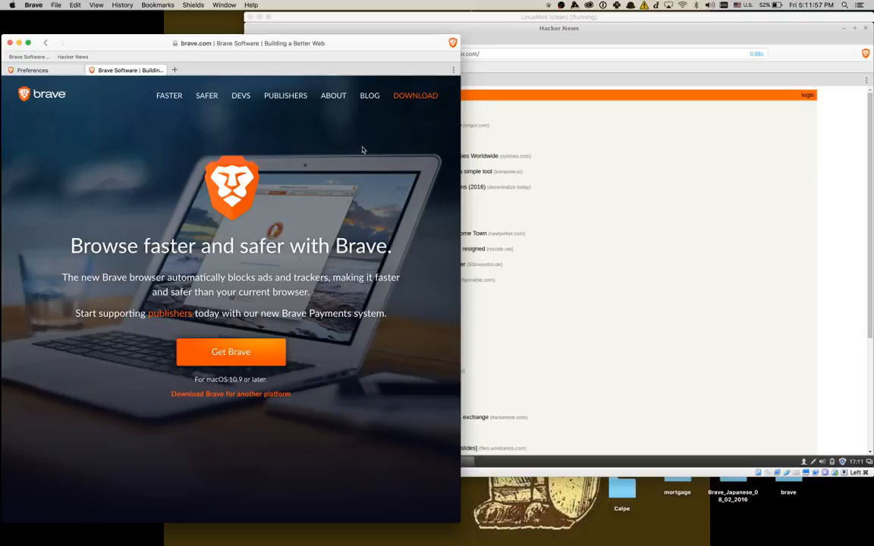
Return to the Mac Brave window to check the synced Hacker News bookmark.
left_click(79, 43)
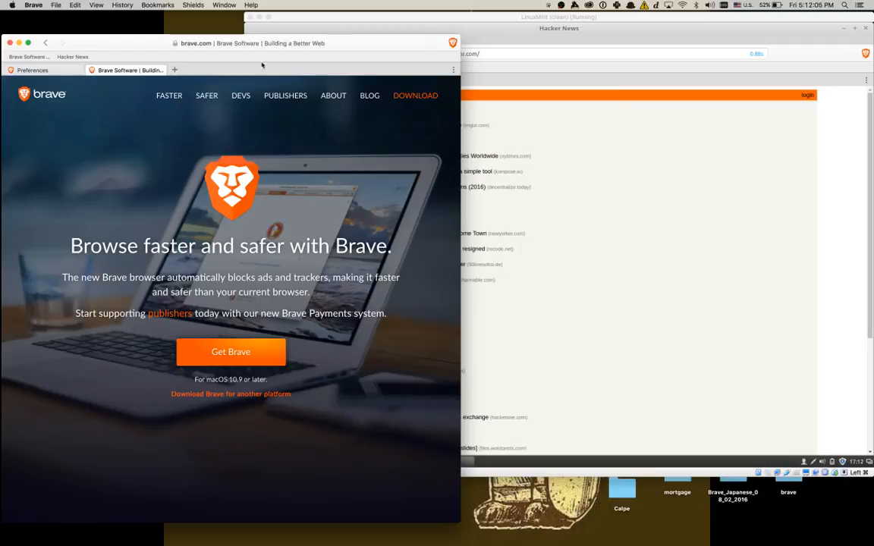
left_click(122, 6)
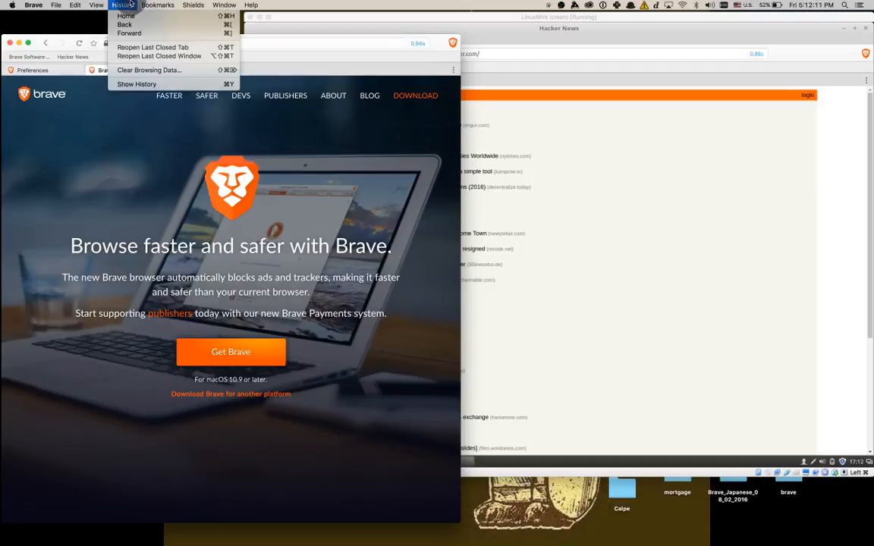
Open the Mac's full history, clear browsing data, and return to Sync preferences.
left_click(137, 84)
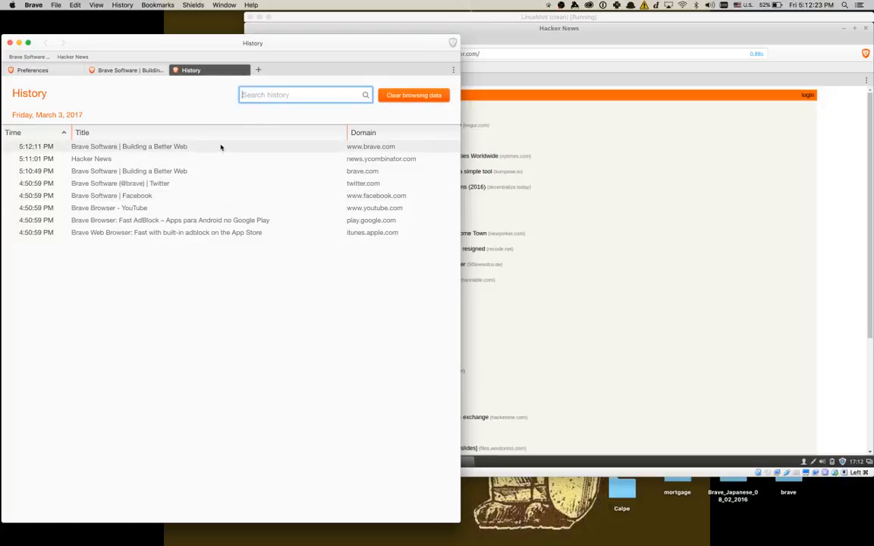
left_click(413, 94)
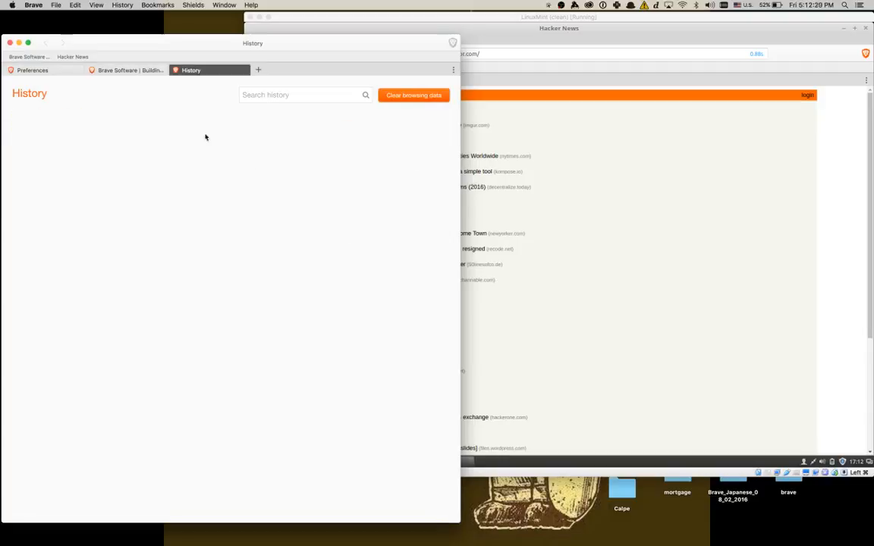
left_click(31, 70)
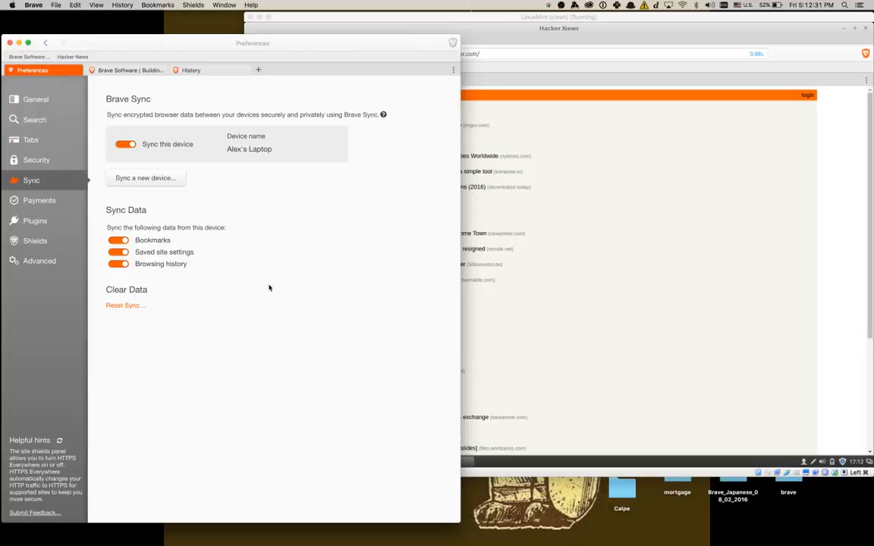
mouse_move(141, 299)
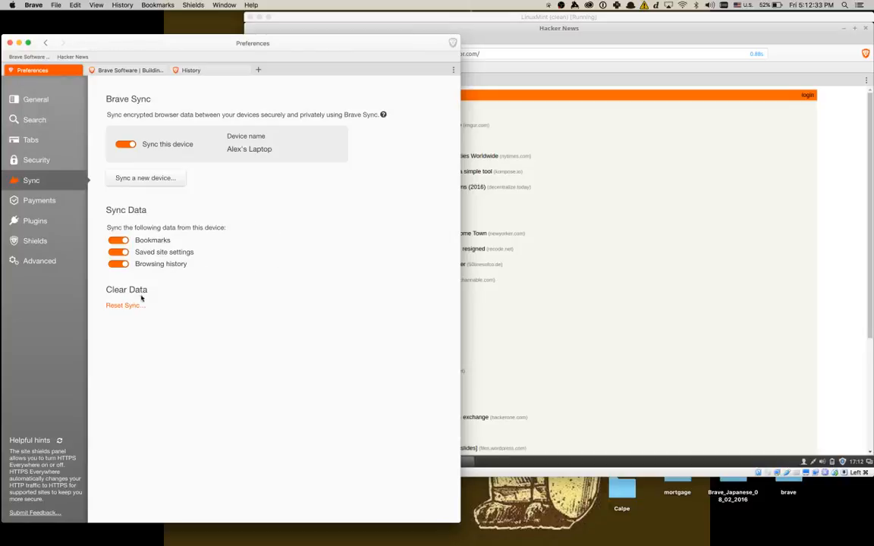
left_click(123, 305)
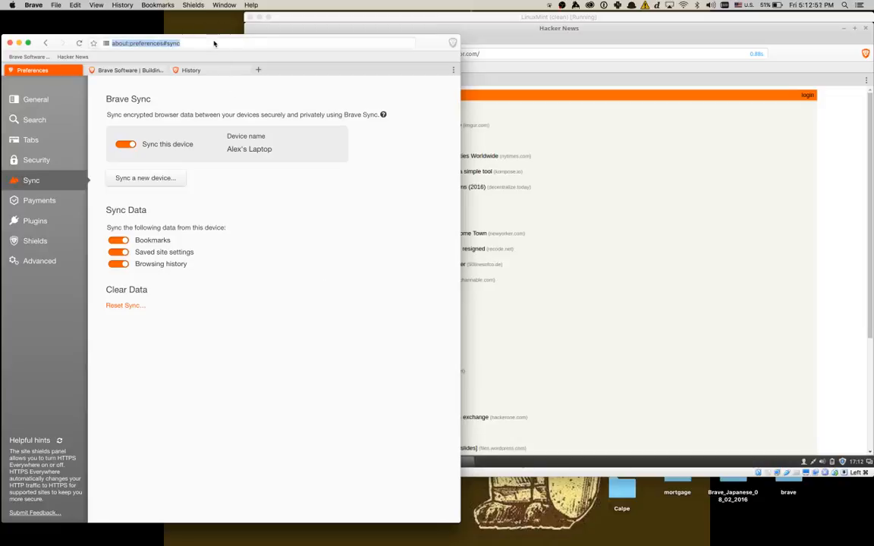
Load the Brave Community forum at community.brave.com from the address bar.
type("commentcamarche.net")
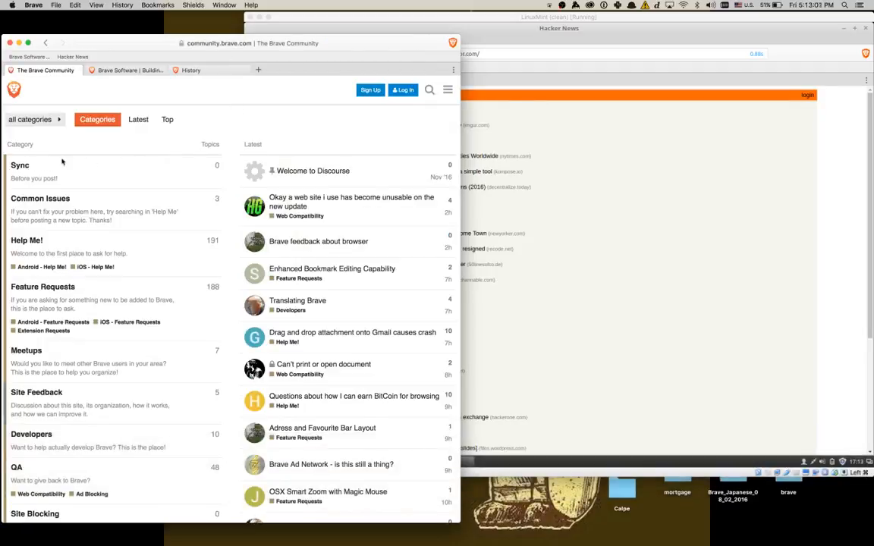
mouse_move(165, 138)
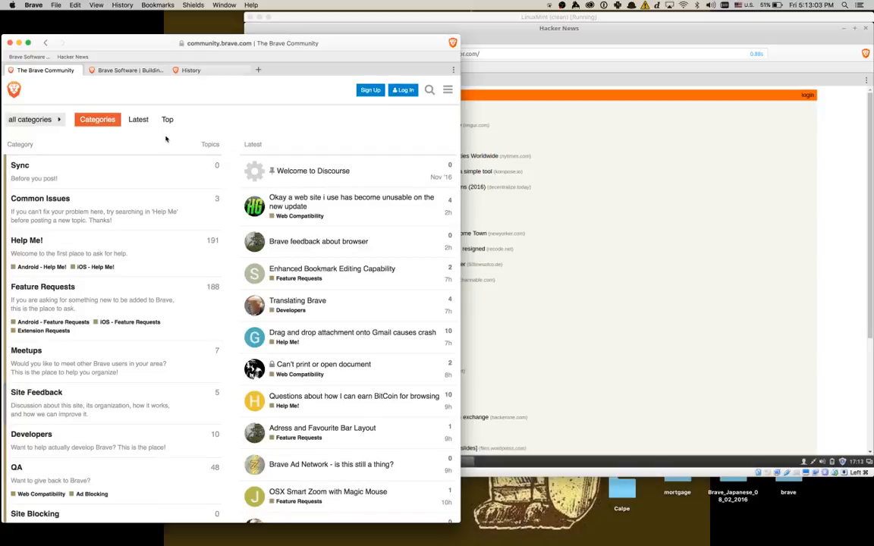